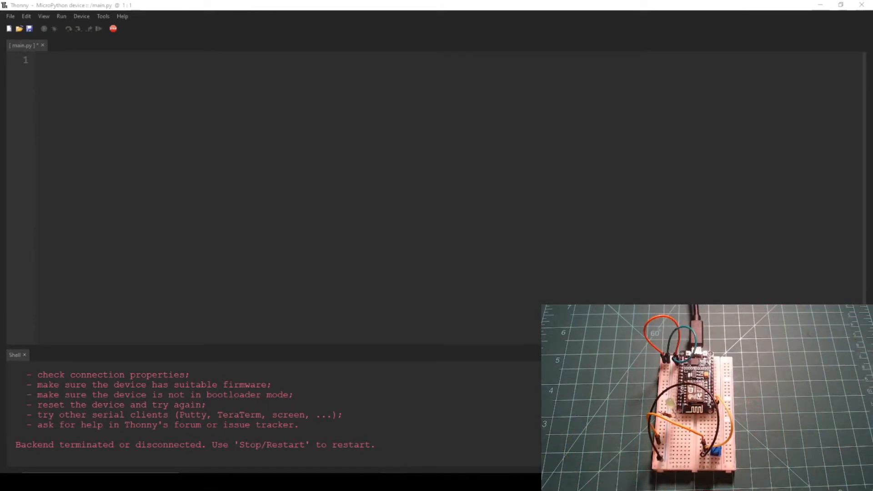
mouse_move(113, 29)
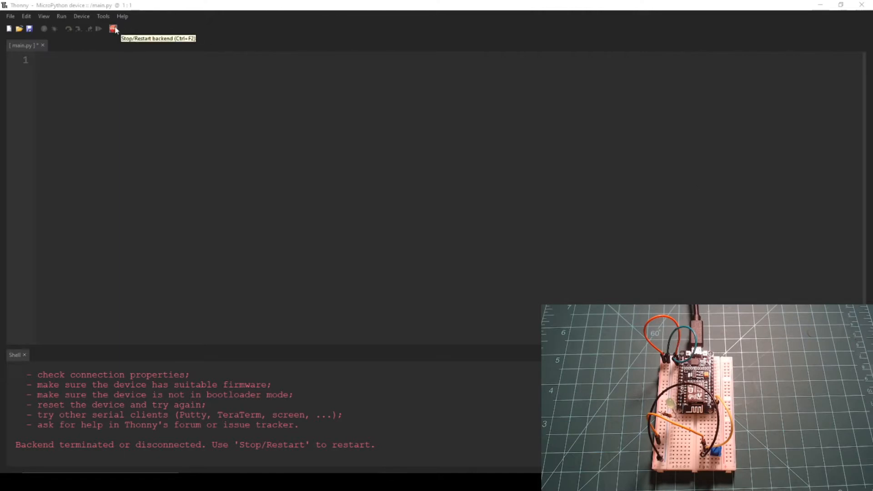
Restart the MicroPython backend to reconnect Thonny to the ESP8266 board
left_click(112, 29)
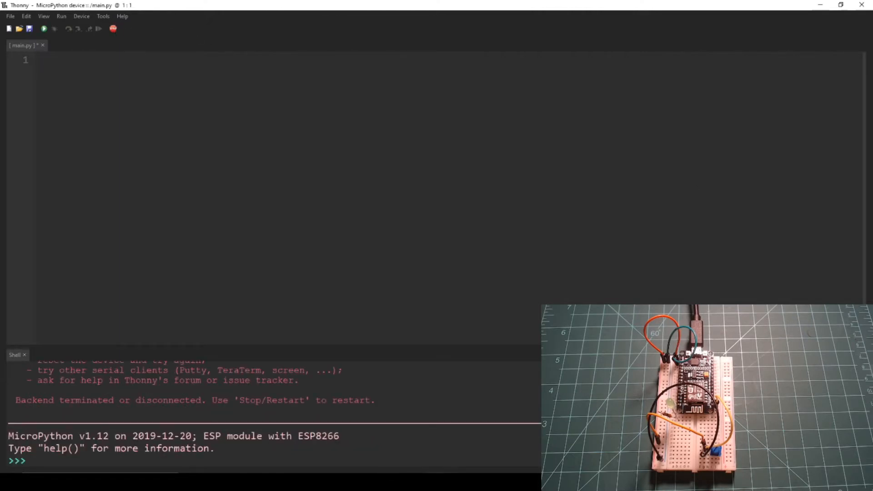
Write 'from machine import Pin, PWM' and 'pwm_led = PWM(Pin(5))' into main.py
type("from machine import Pin, PWM")
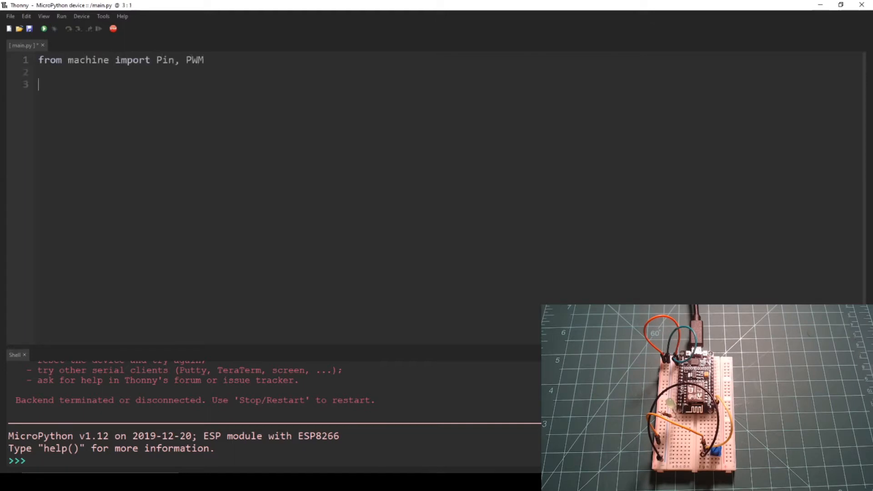
type("pwm_led = PWM(Pin(")
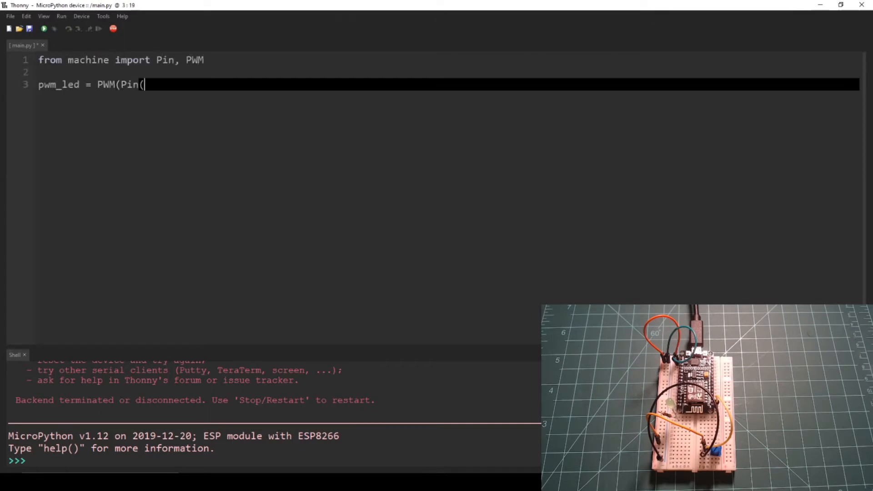
type("5))")
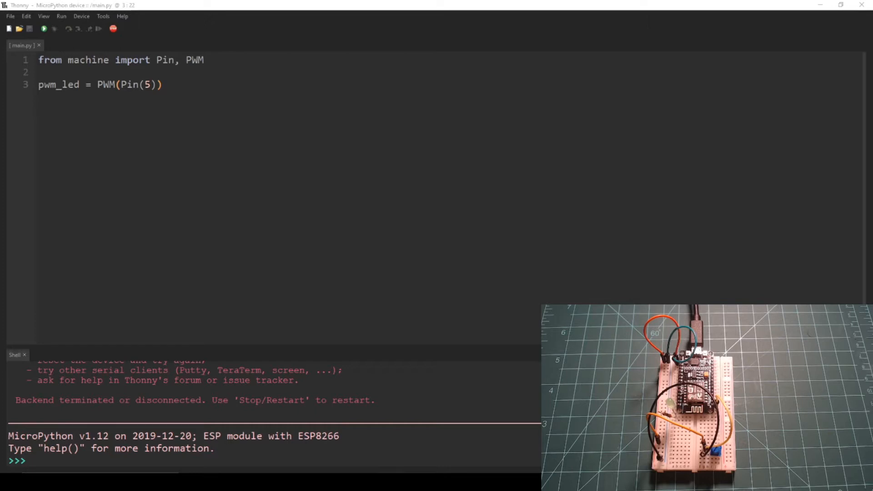
mouse_move(377, 460)
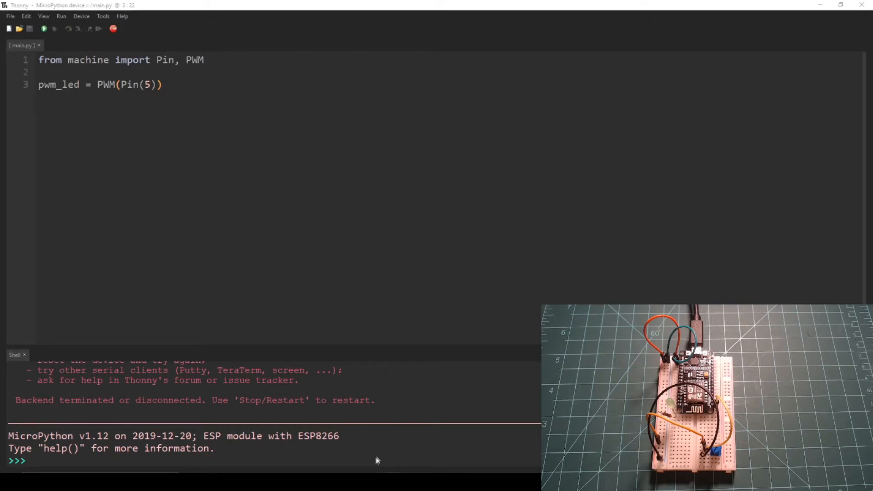
mouse_move(369, 480)
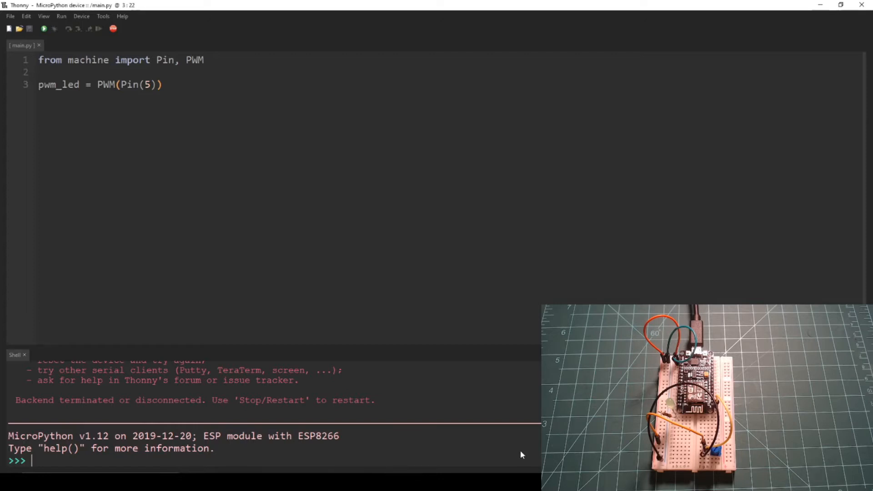
Enter pwm_led.freq(1) in the shell after the board reboots
type("pwm_led.freq()")
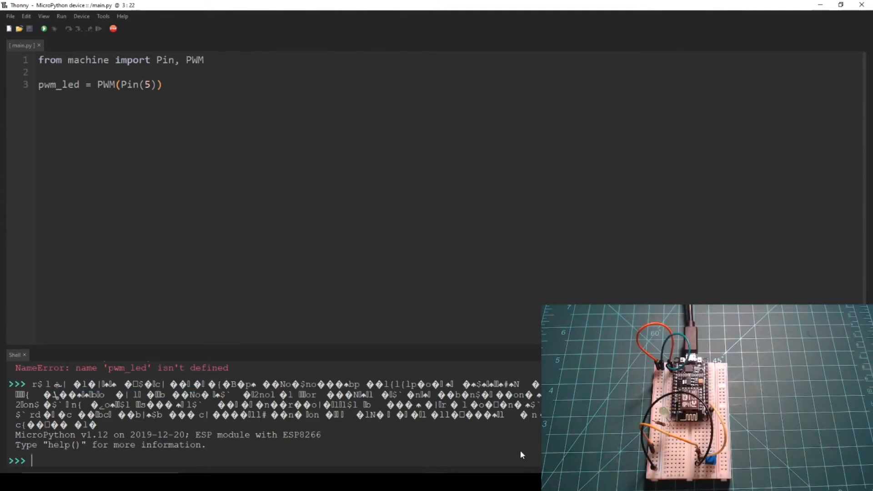
type("pwm_led.freq(1")
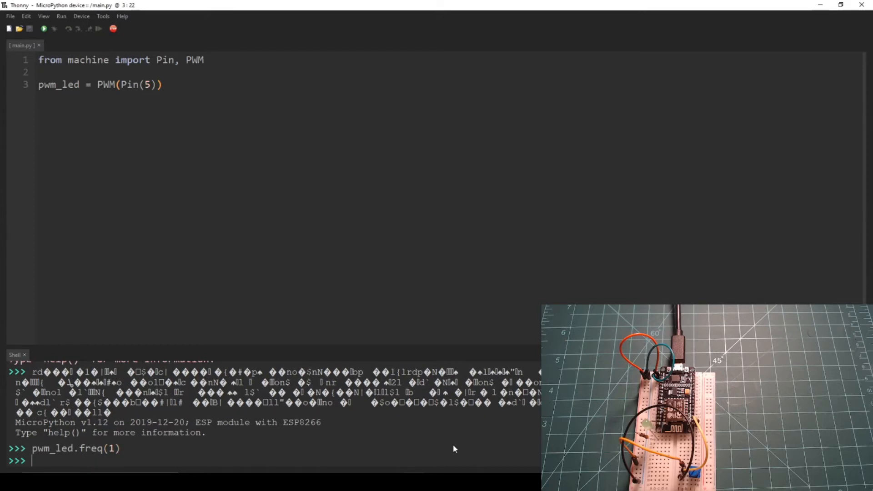
Set the LED duty with pwm_led.duty(767), then pwm_led.duty(256)
type("pwm_led.duty(")
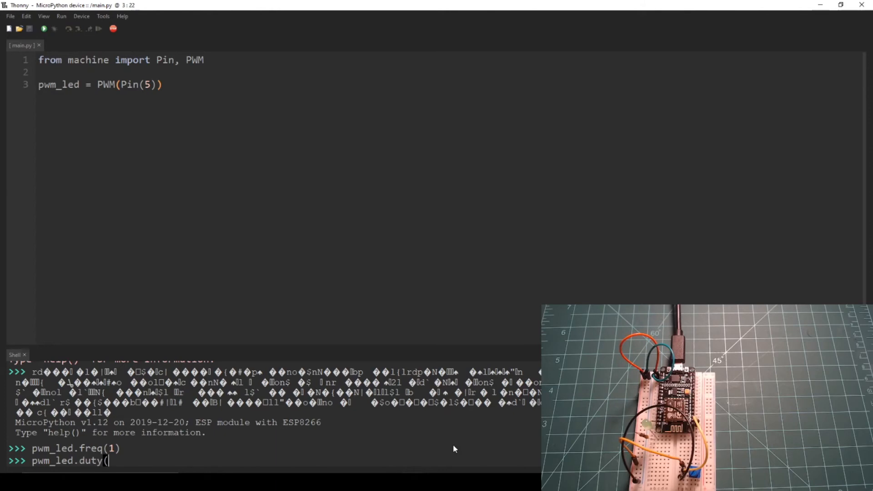
type("767)")
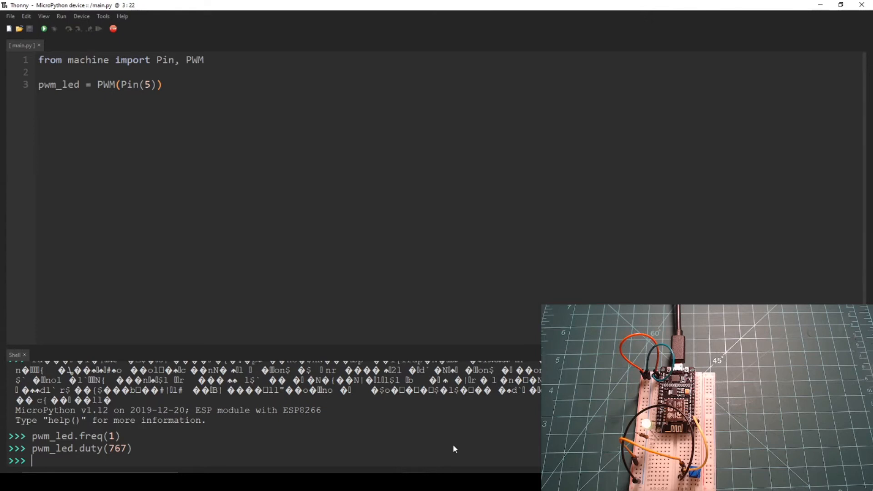
type("pwm_led.duty(256")
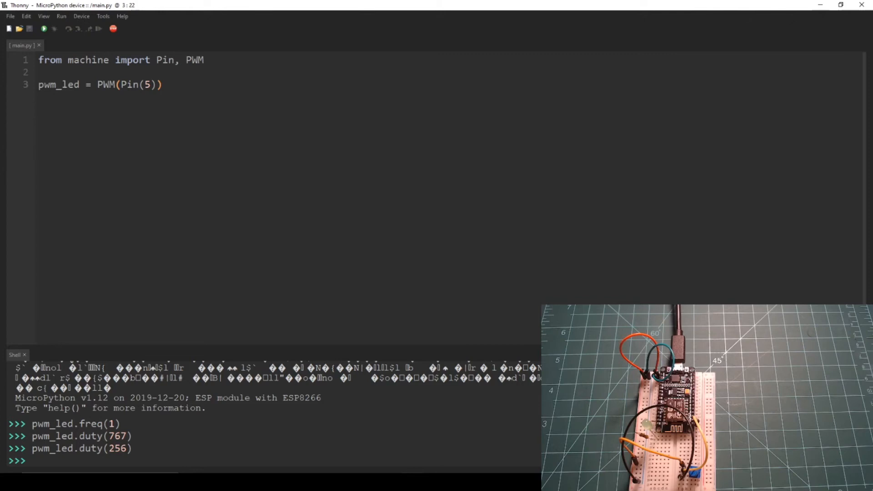
Run pwm_led.freq(1000), then pwm_led.duty(767) in the shell
type("pwm_led")
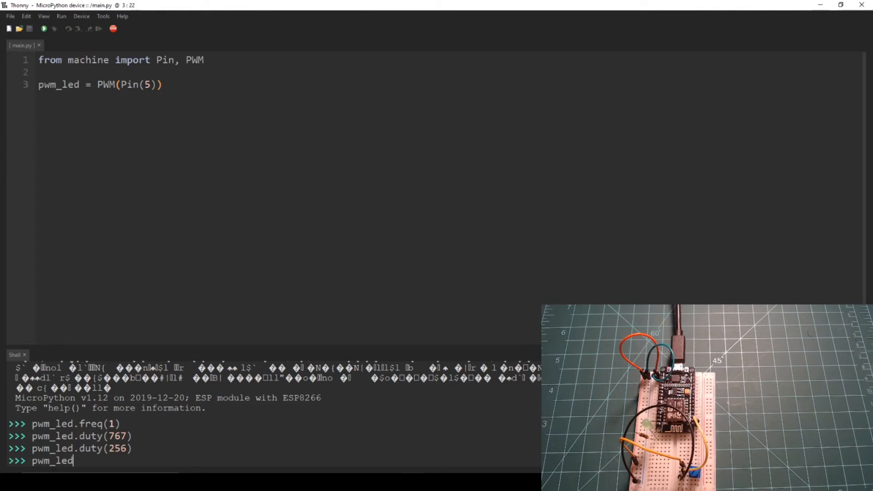
type(".freq(1000)")
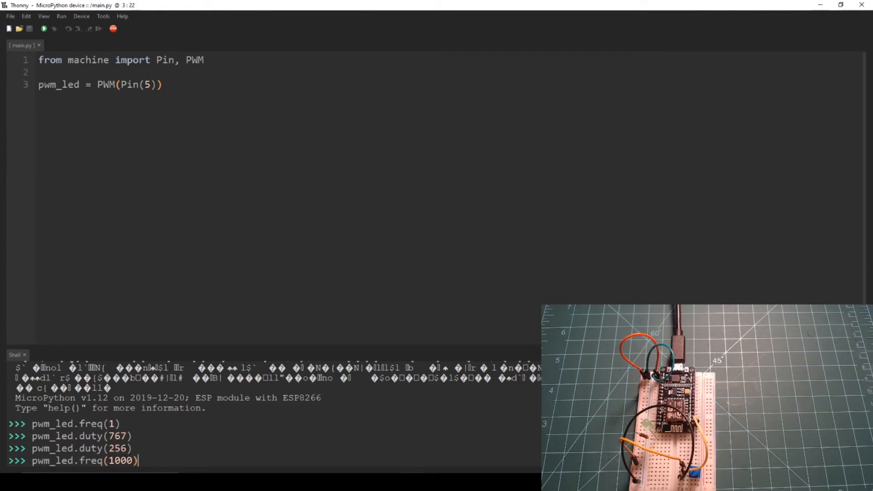
key("Return")
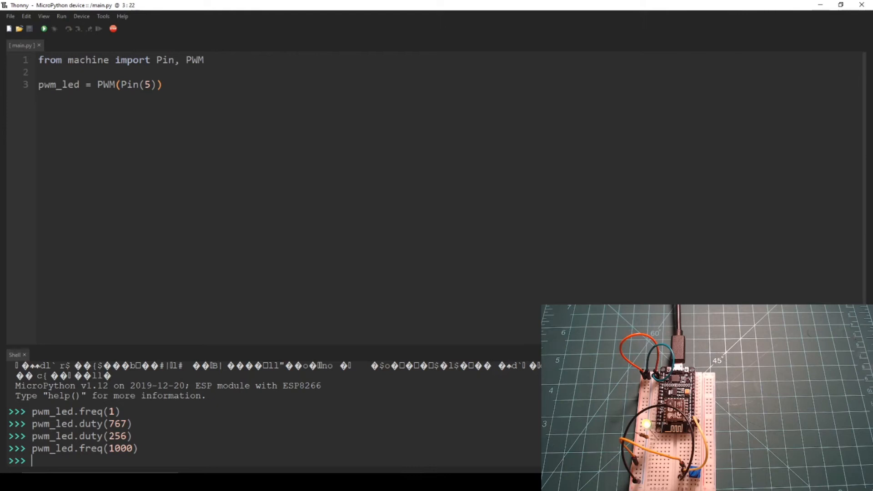
type("pwm_led.freq(1000)")
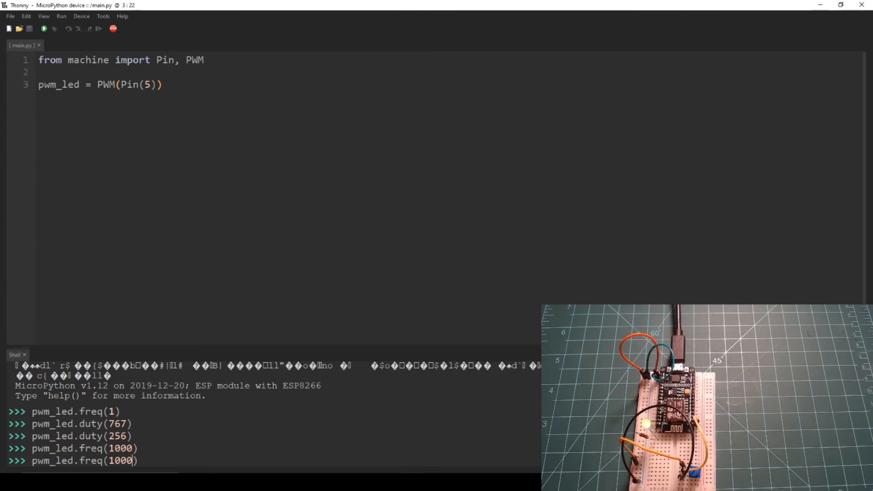
type("pwm_led.duty(7)")
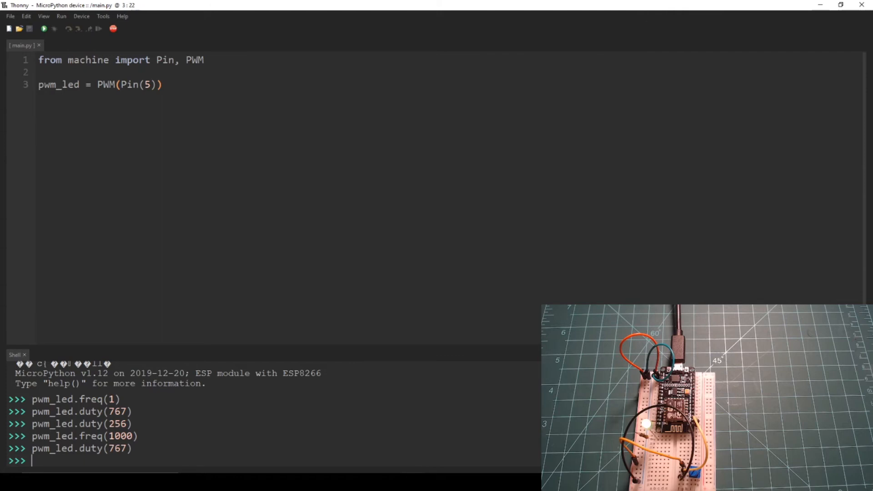
Set duty to int(1023*.25), reading back 255, then select all of main.py
type("pwm_led.duty(767)")
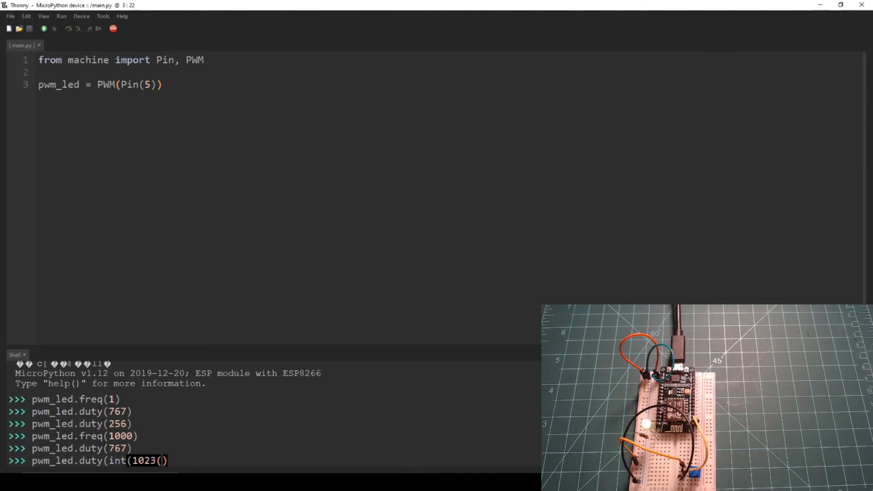
type("*")
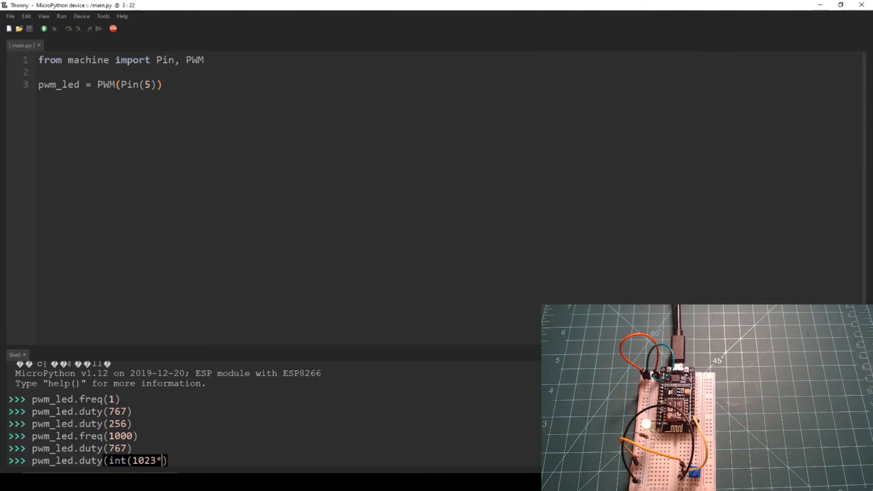
type(".25))")
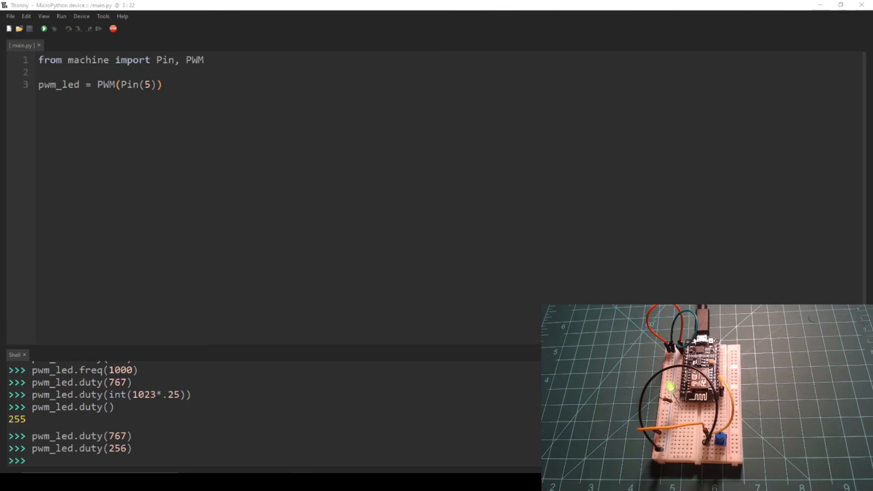
key("ctrl+a")
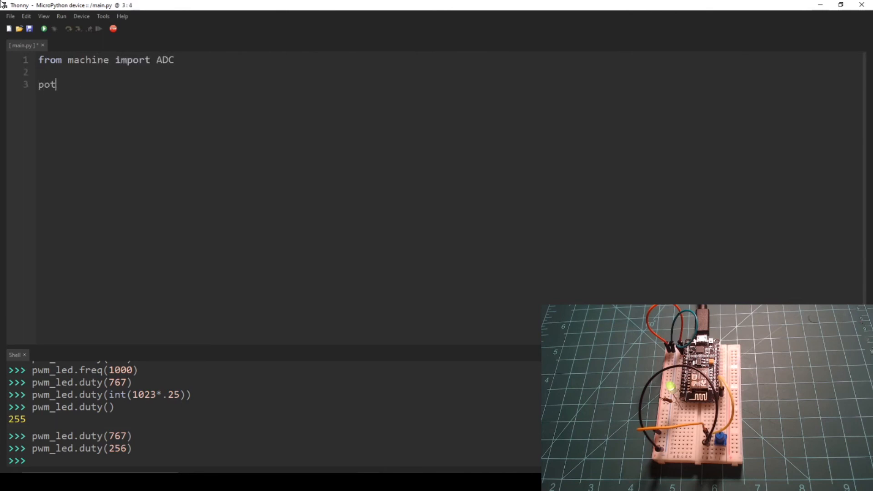
Complete main.py with 'pot = ADC(0)', save it, and let the board reboot
type("= ADC(0)")
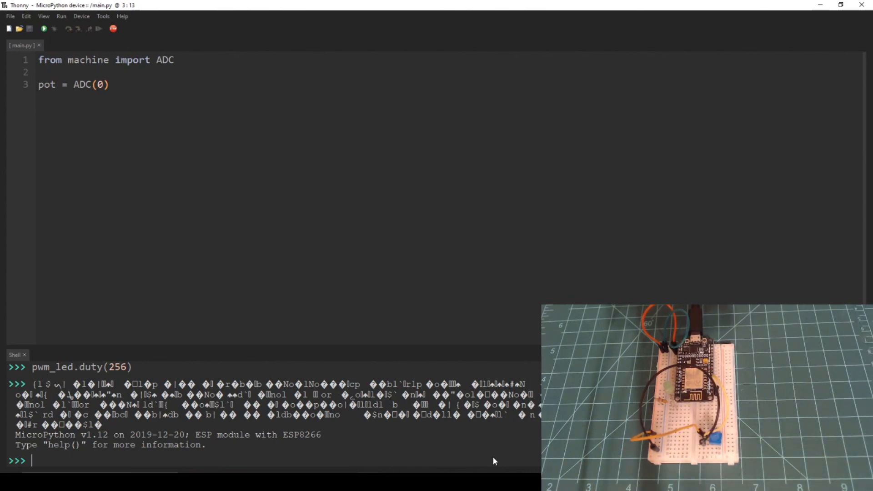
Read the potentiometer with pot.read(), getting 1024, then 18 after turning it
type("pot.read()")
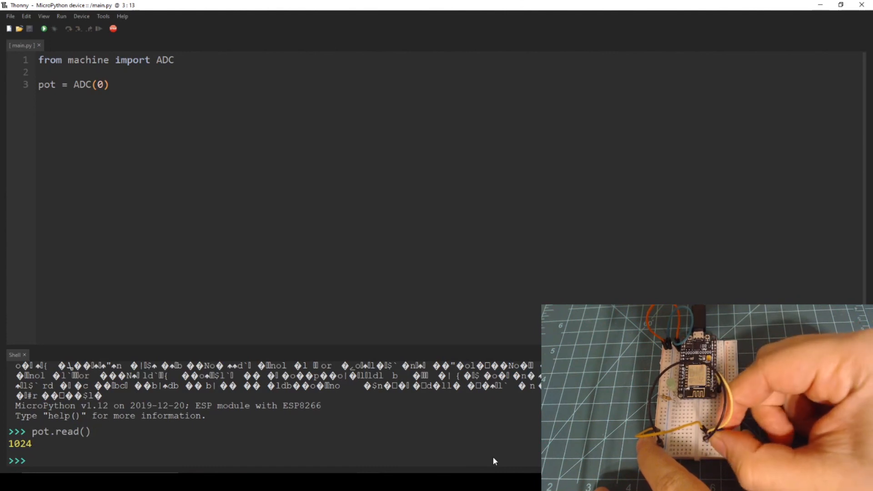
type("pot.read(")
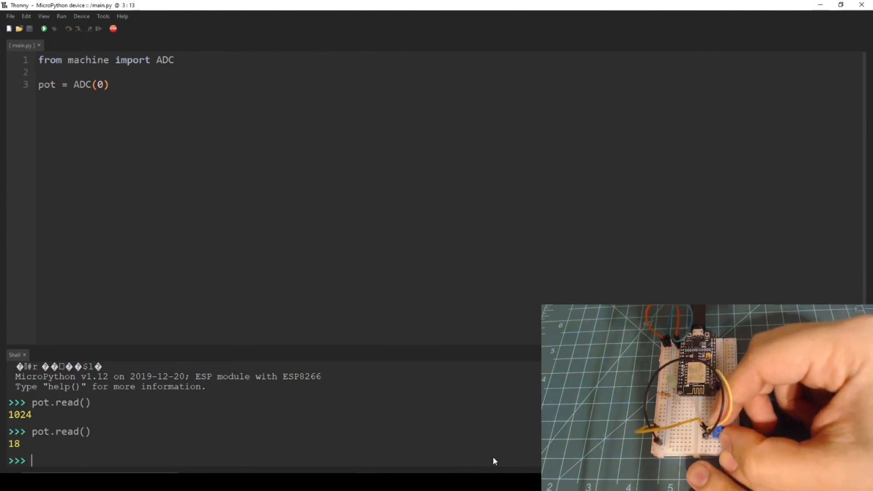
type("pot.read()")
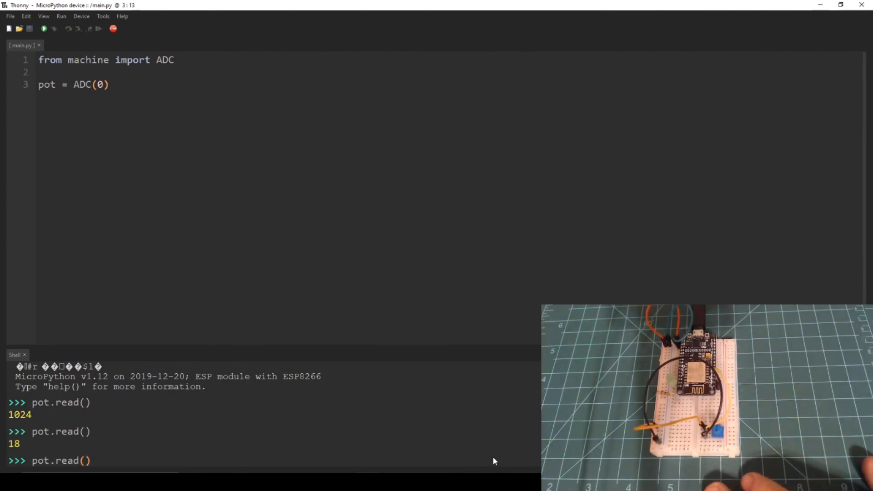